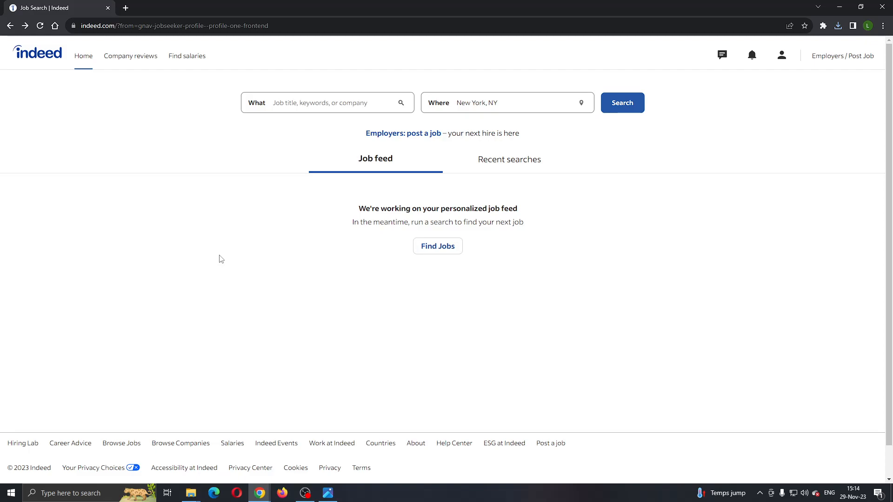
mouse_move(485, 276)
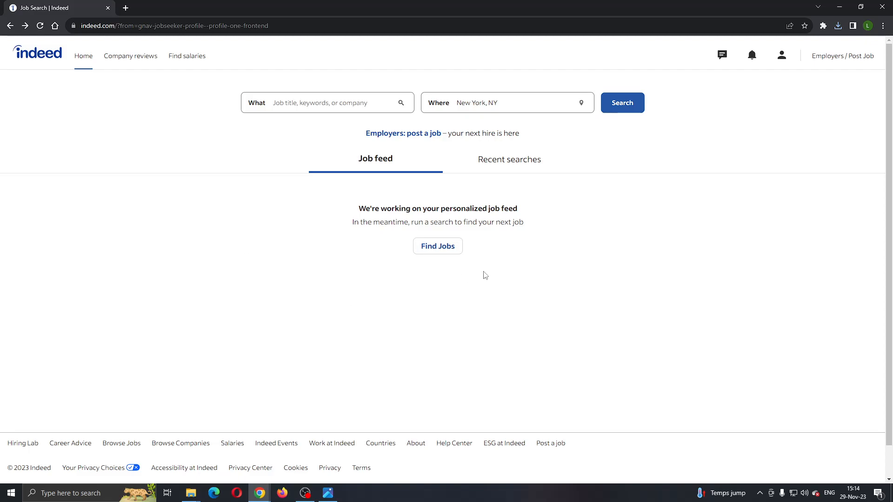
mouse_move(591, 329)
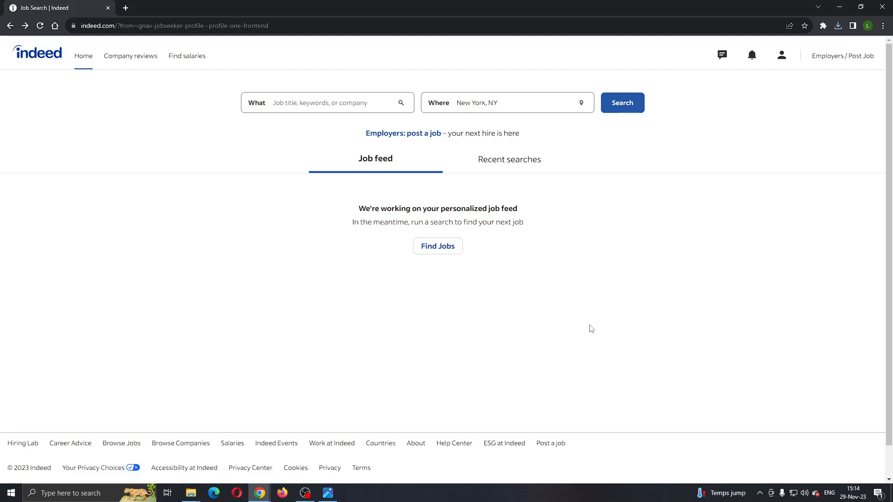
mouse_move(607, 297)
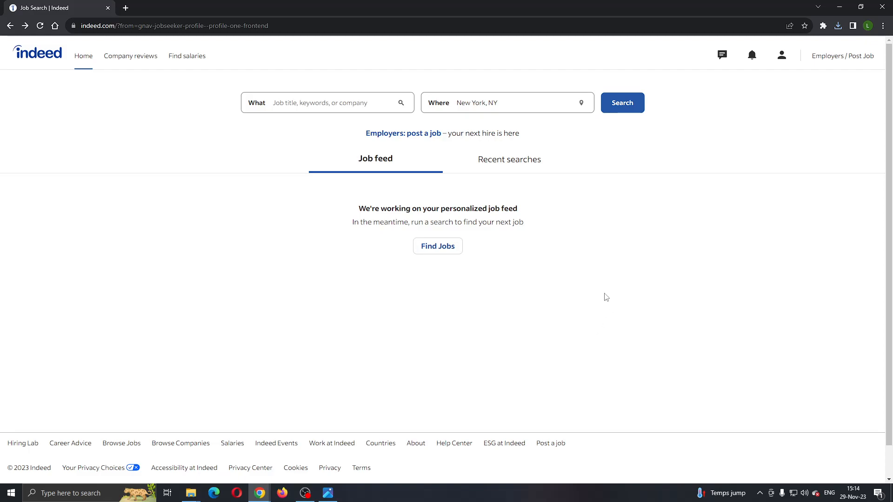
mouse_move(643, 253)
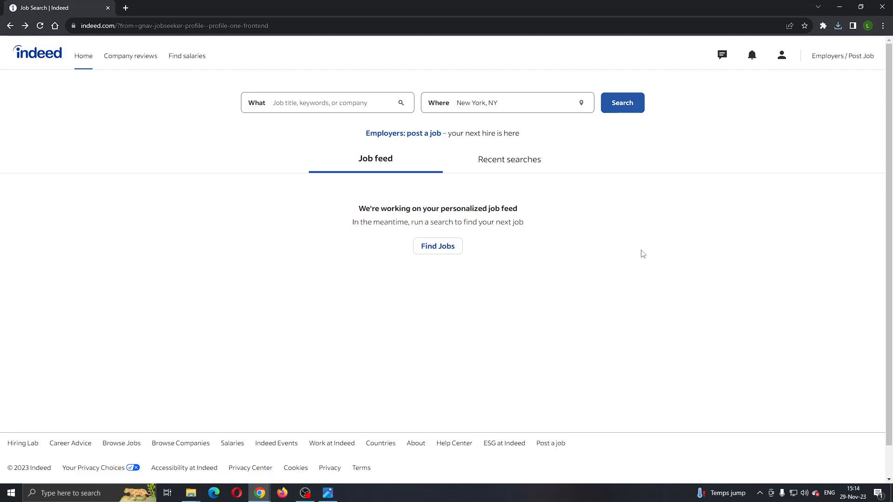
mouse_move(657, 221)
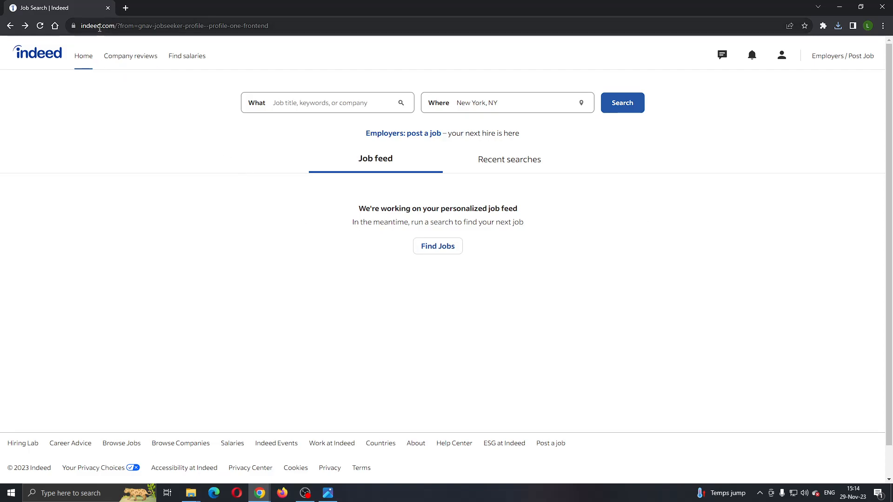
mouse_move(391, 145)
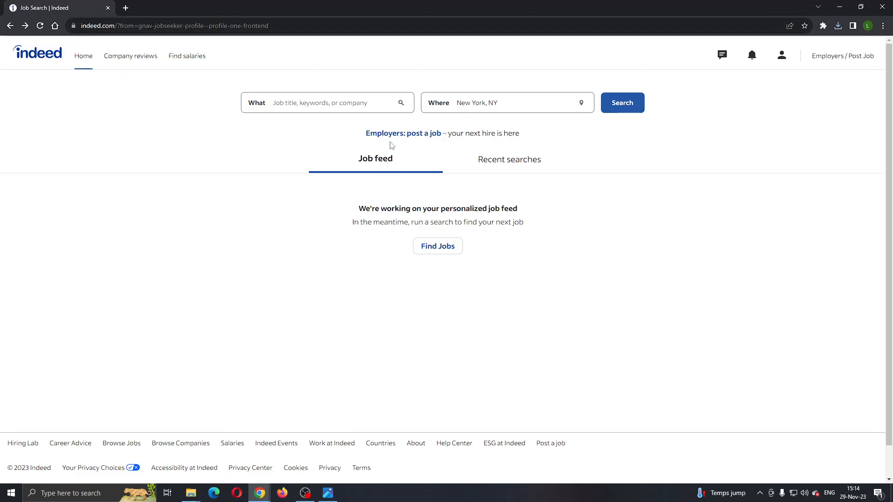
mouse_move(680, 129)
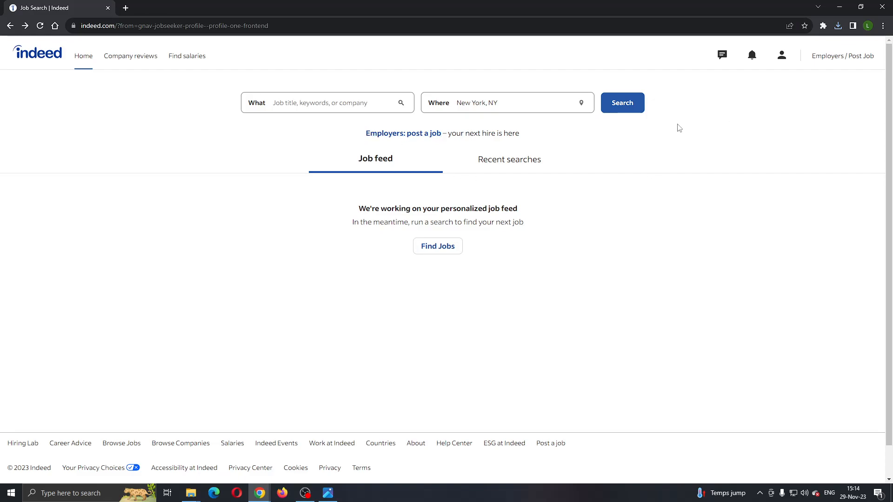
mouse_move(807, 117)
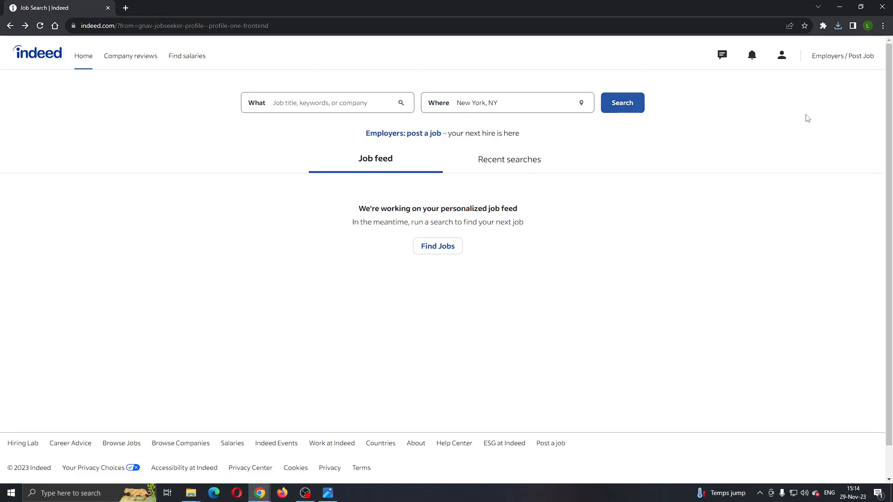
mouse_move(768, 61)
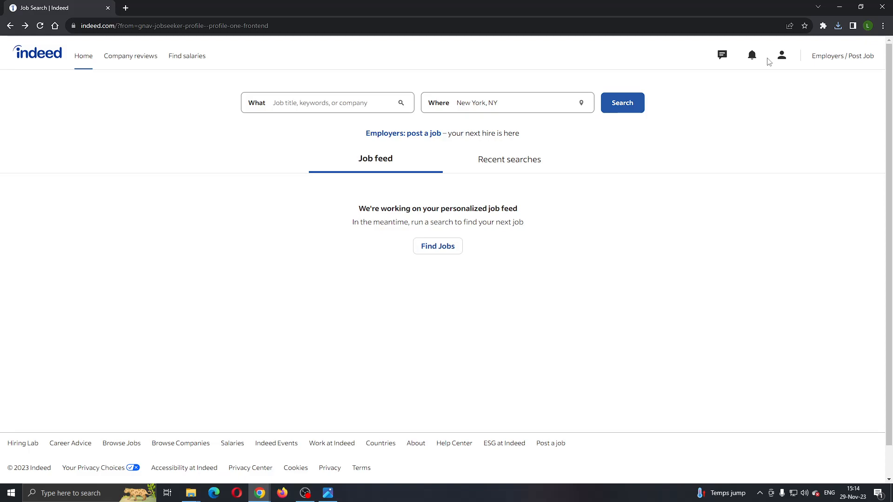
mouse_move(780, 78)
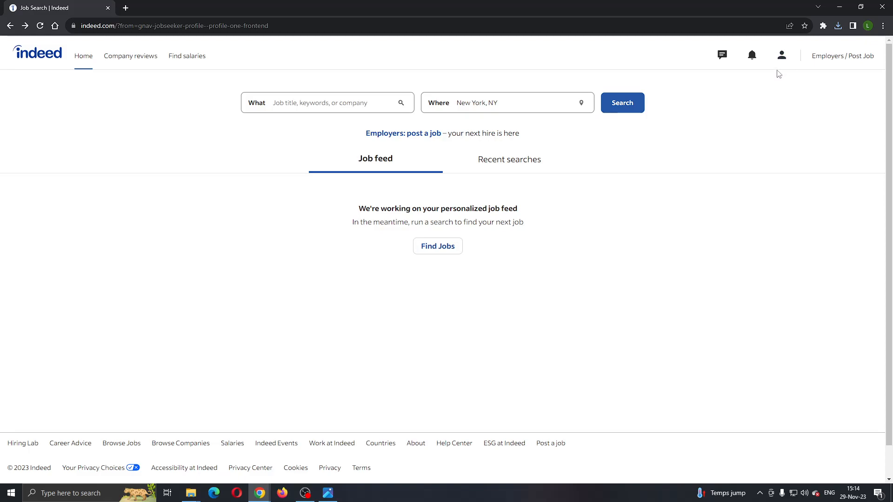
mouse_move(854, 260)
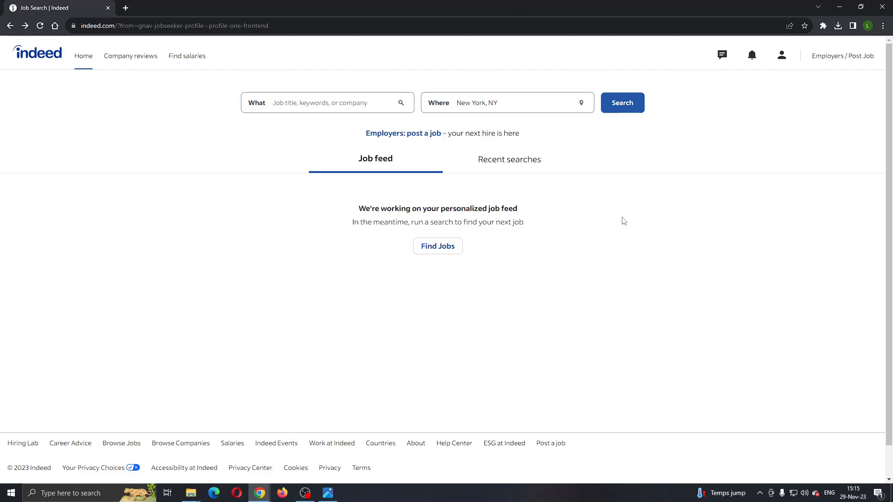
mouse_move(572, 229)
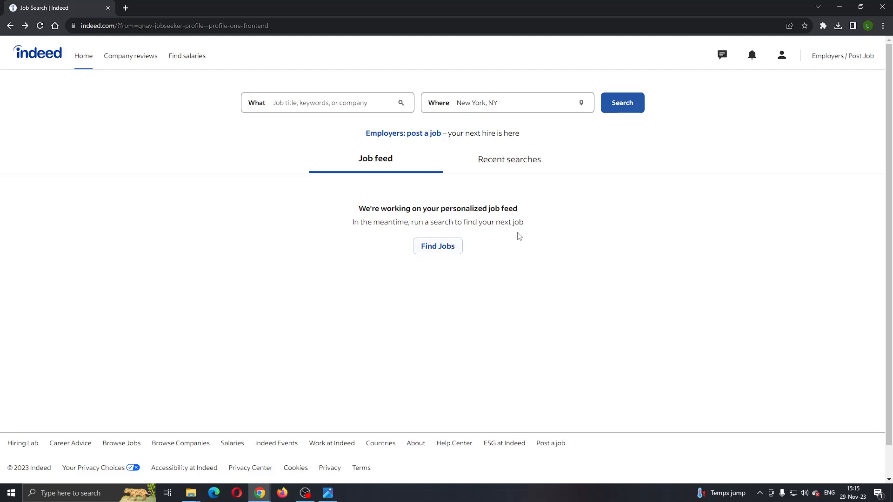
mouse_move(553, 226)
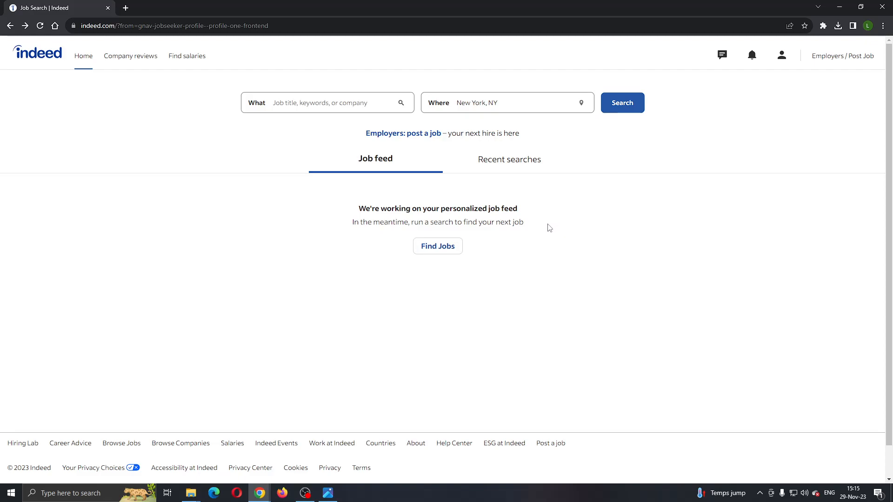
mouse_move(693, 153)
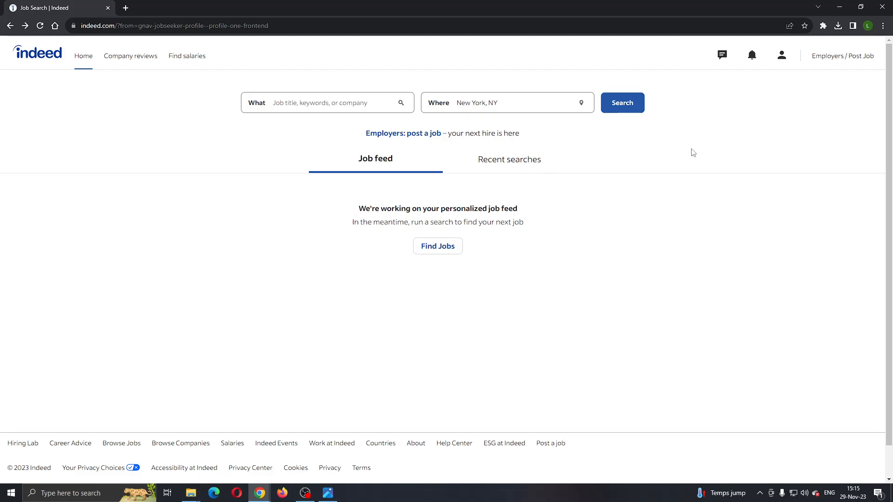
mouse_move(640, 213)
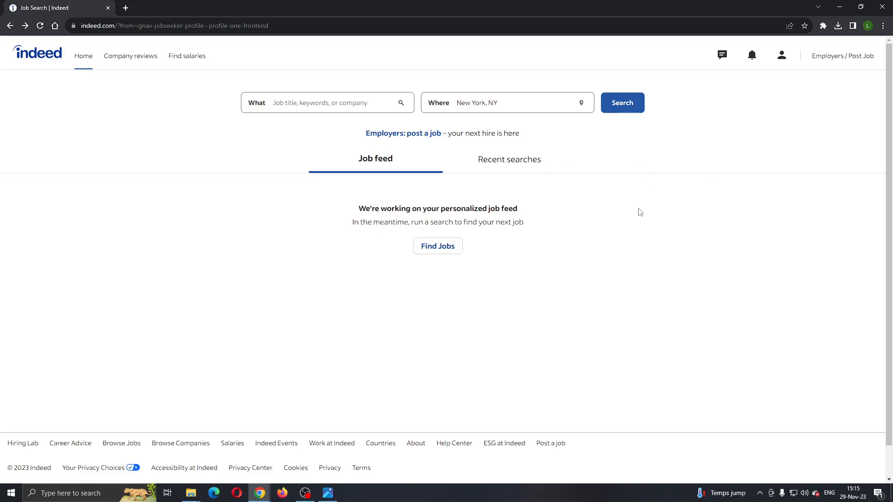
mouse_move(656, 203)
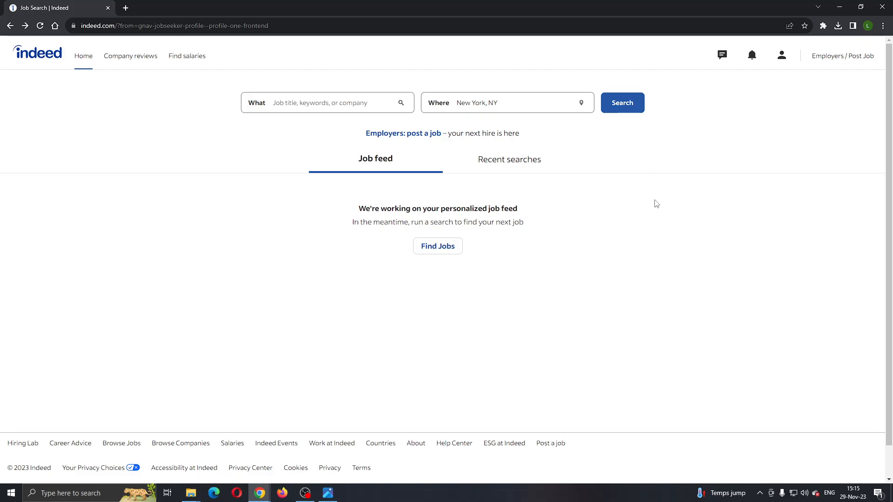
mouse_move(842, 55)
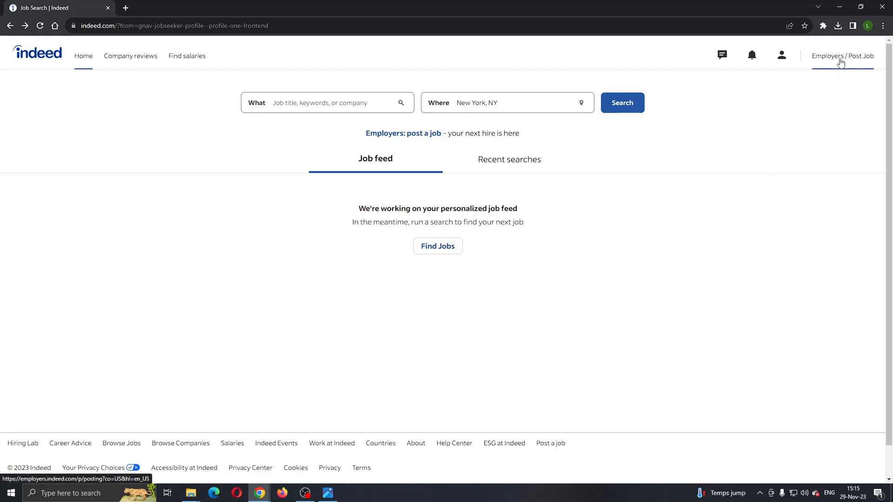
mouse_move(846, 63)
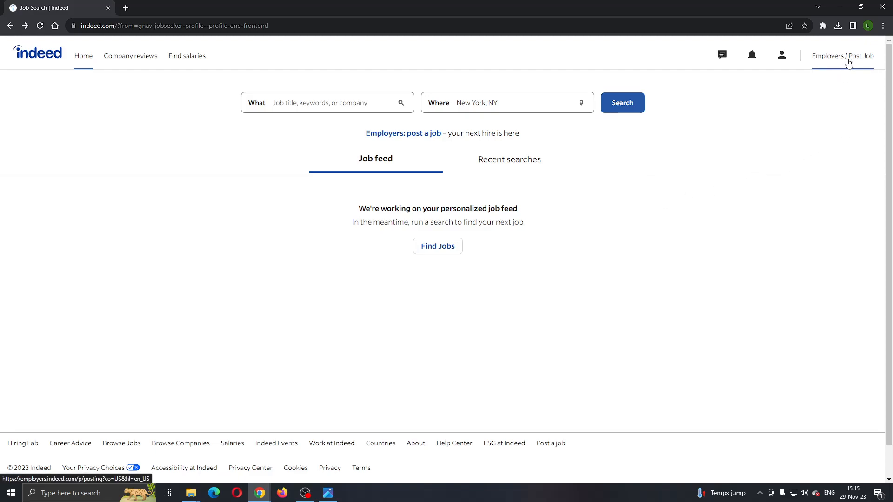
Go to Indeed's employer site and choose 'Post a job' under 'Hiring an employee?'
click(842, 56)
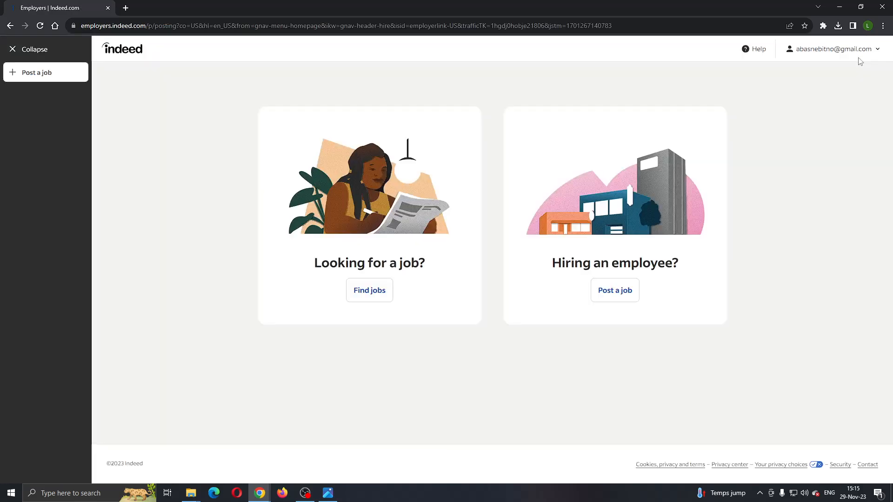
mouse_move(576, 284)
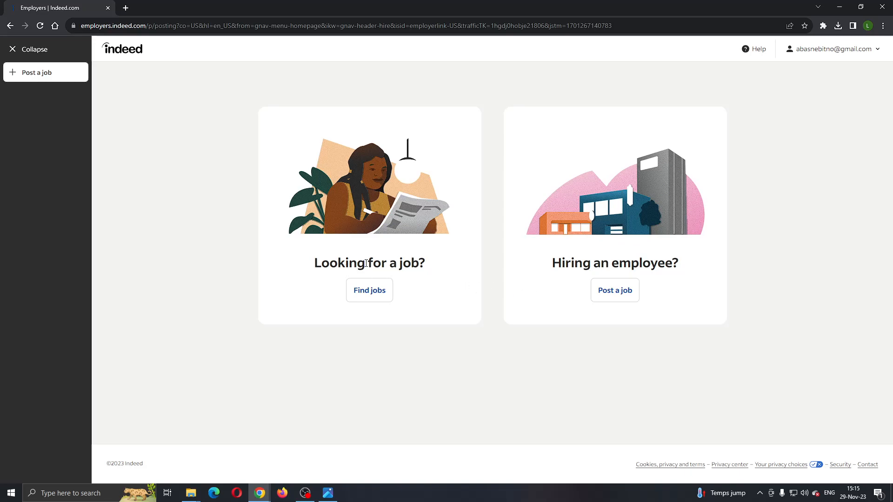
mouse_move(639, 268)
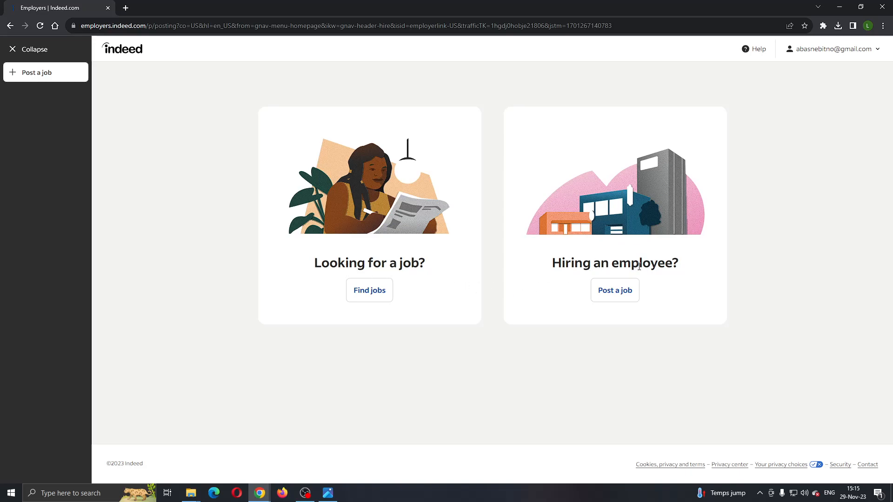
click(614, 290)
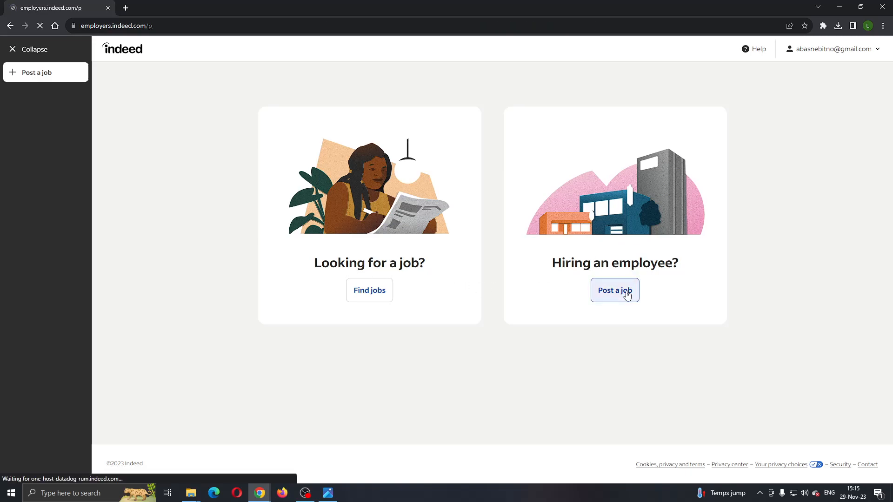
Load the blank 'Create an employer account' form and scroll to view its fields
click(615, 289)
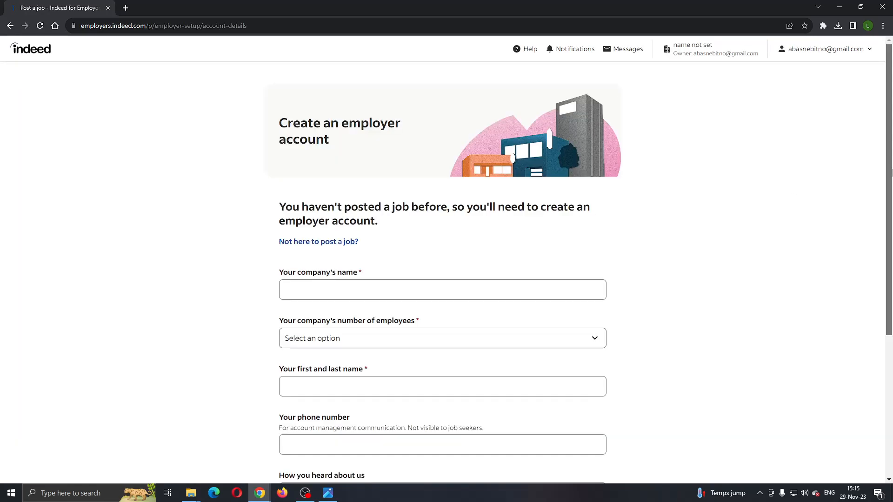
scroll(down, 3)
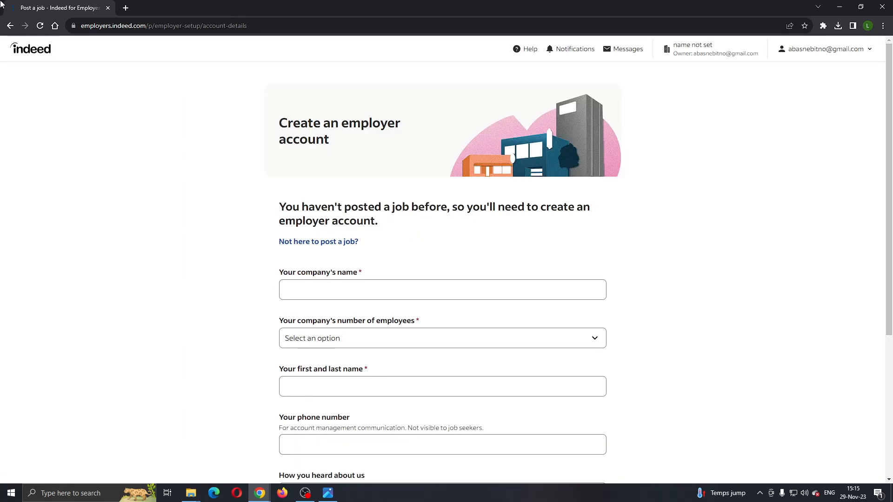
mouse_move(10, 26)
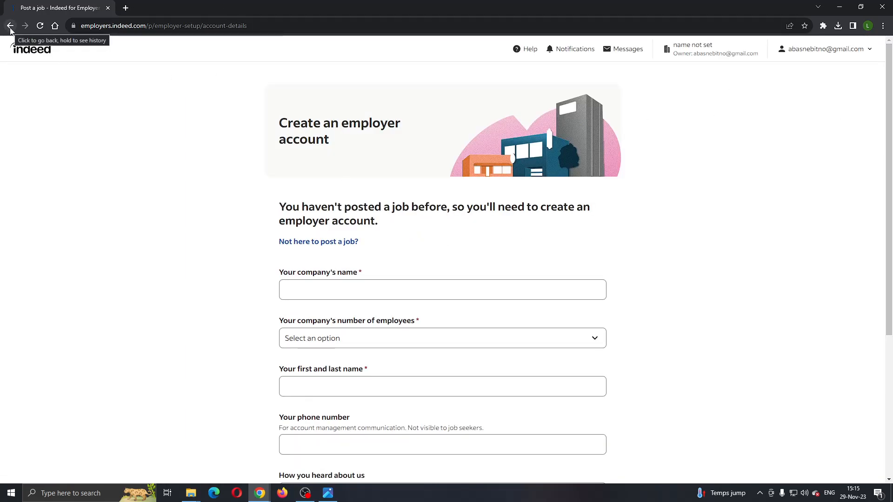
mouse_move(607, 42)
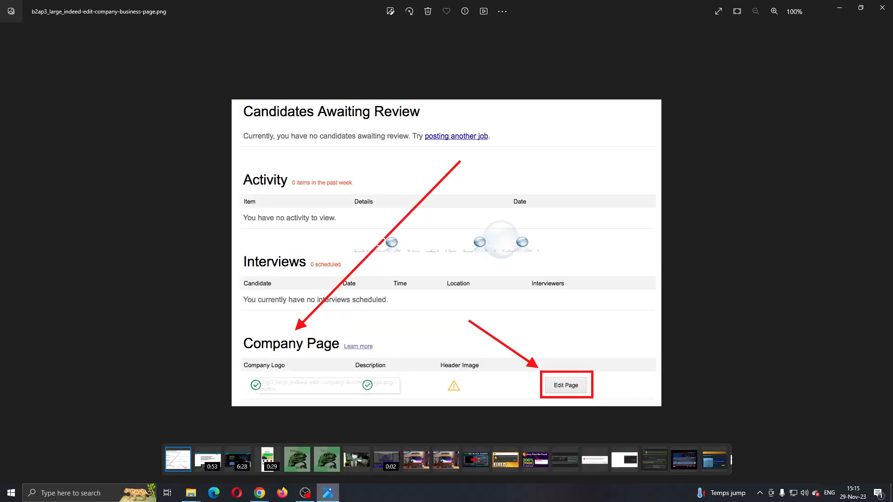
mouse_move(275, 312)
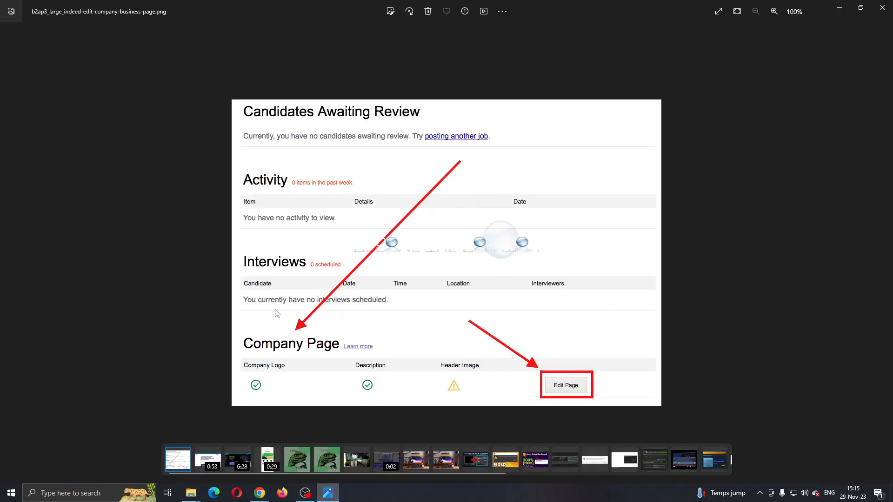
mouse_move(450, 251)
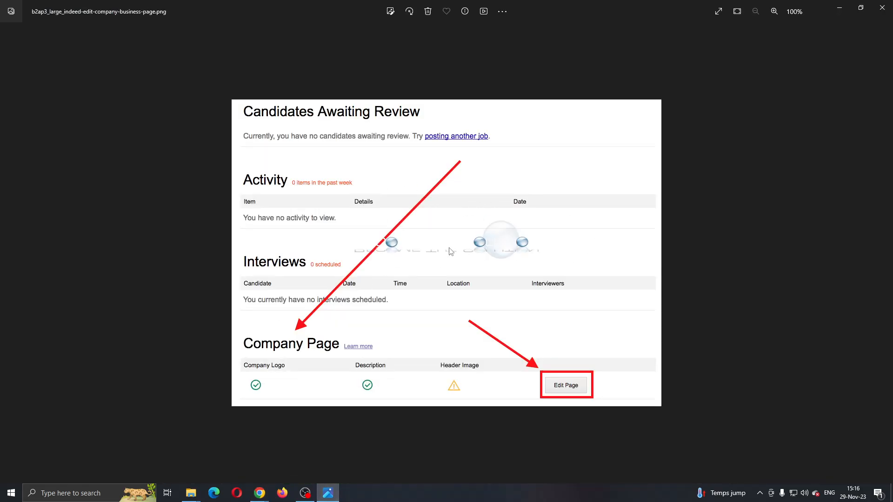
mouse_move(630, 394)
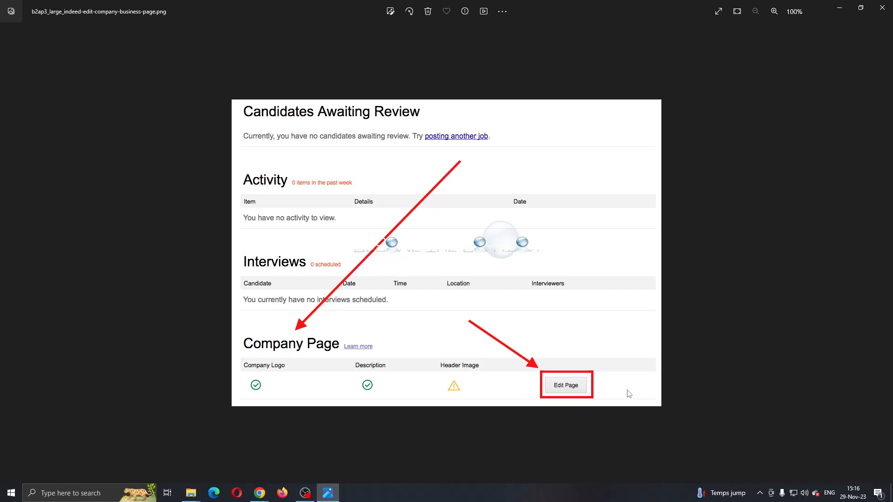